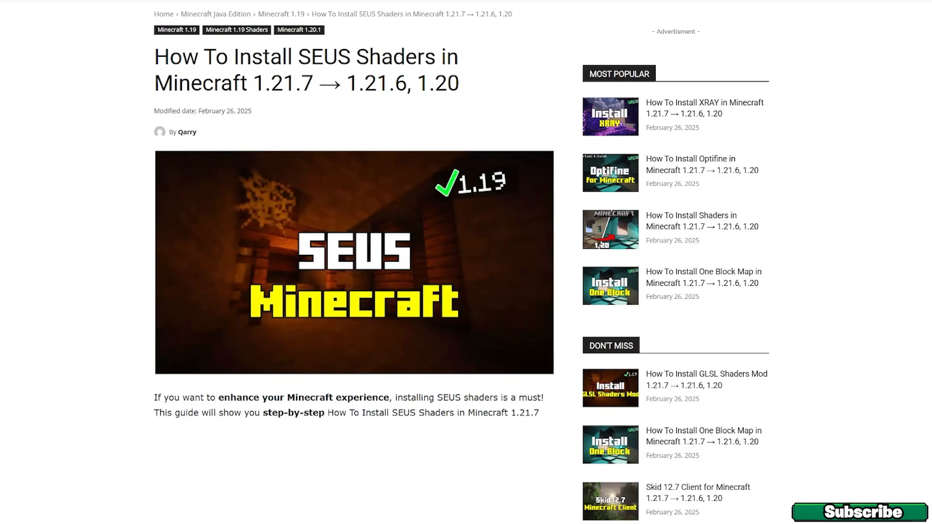
Step: Scroll down through the current page, then scroll back up slightly
{"action": "scroll", "scroll_direction": "down", "scroll_amount": 3}
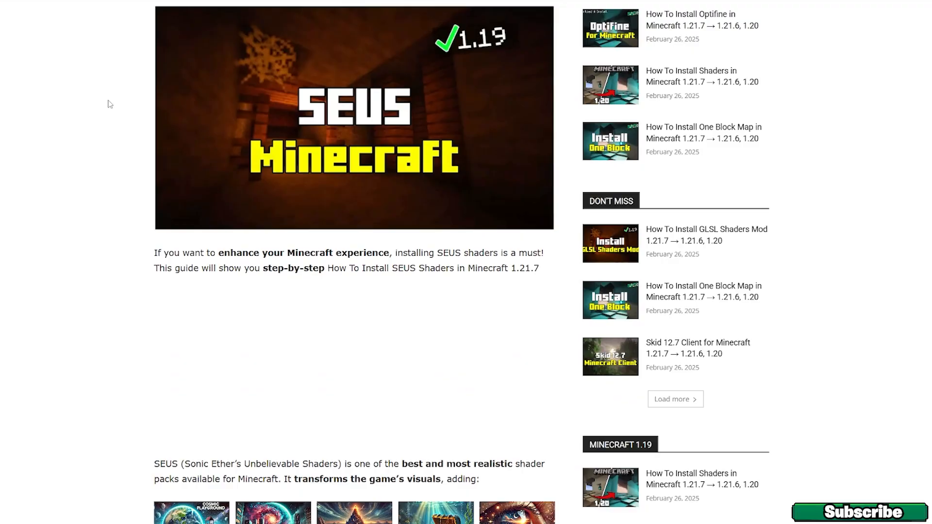
{"action": "scroll", "scroll_direction": "down", "scroll_amount": 3}
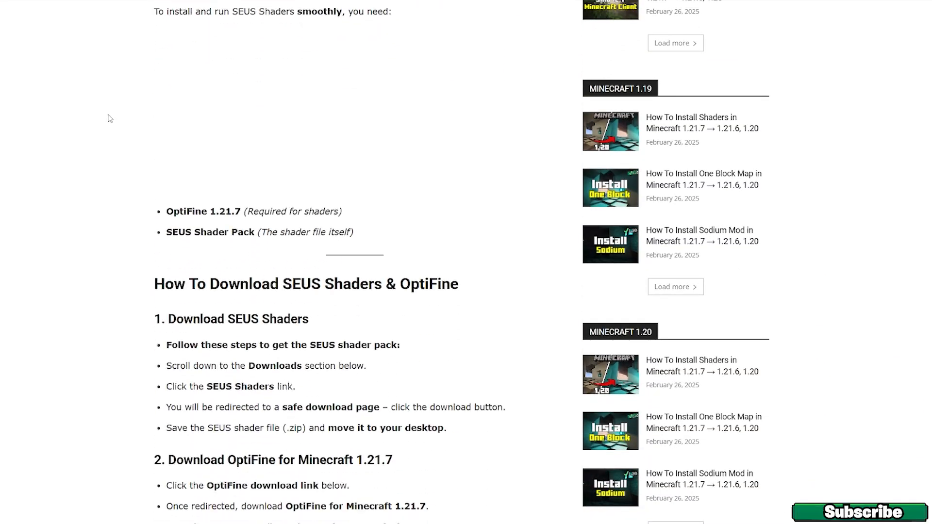
{"action": "scroll", "scroll_direction": "down", "scroll_amount": 3}
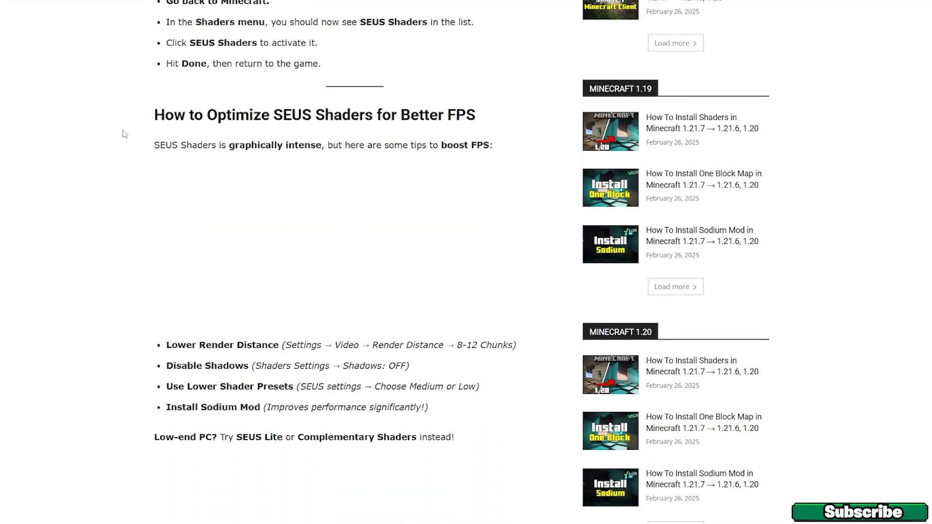
{"action": "scroll", "scroll_direction": "down", "scroll_amount": 3}
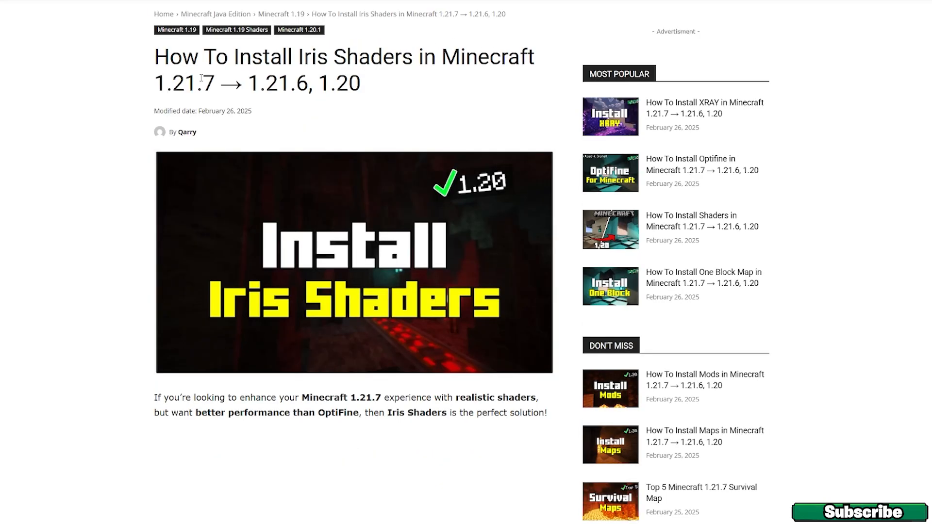
{"action": "scroll", "scroll_direction": "down", "scroll_amount": 3}
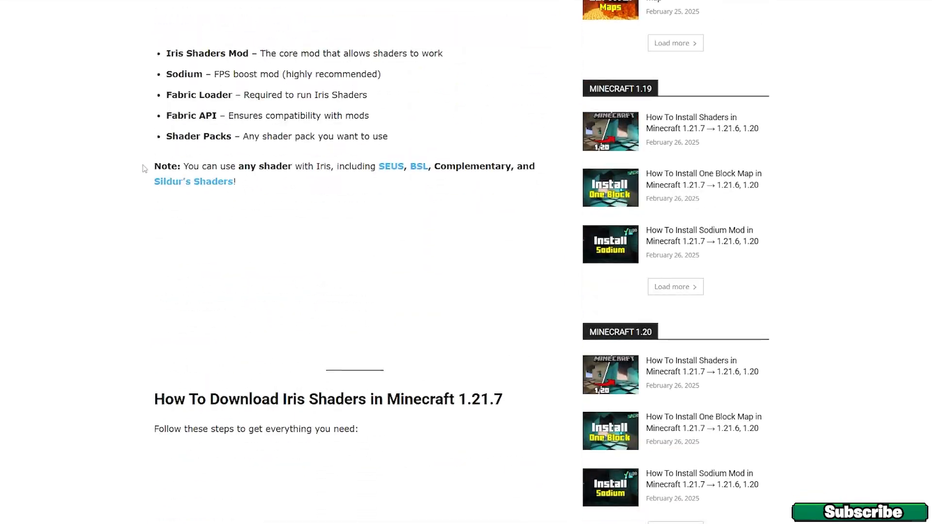
{"action": "scroll", "scroll_direction": "down", "scroll_amount": 3}
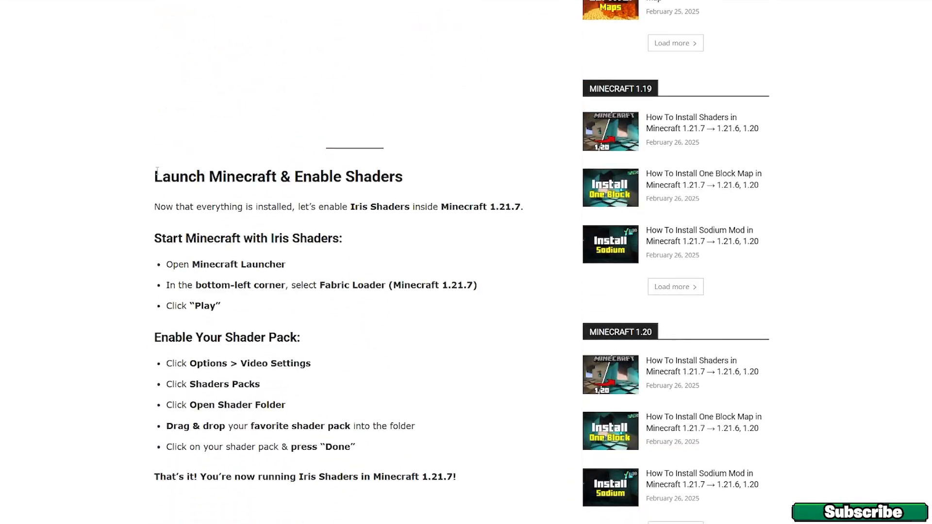
{"action": "scroll", "scroll_direction": "down", "scroll_amount": 3}
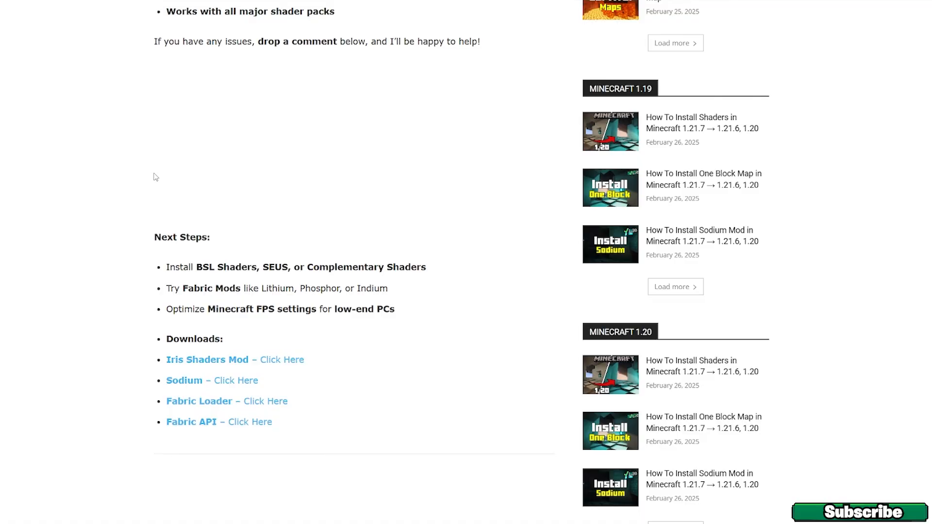
{"action": "scroll", "scroll_direction": "down", "scroll_amount": 3}
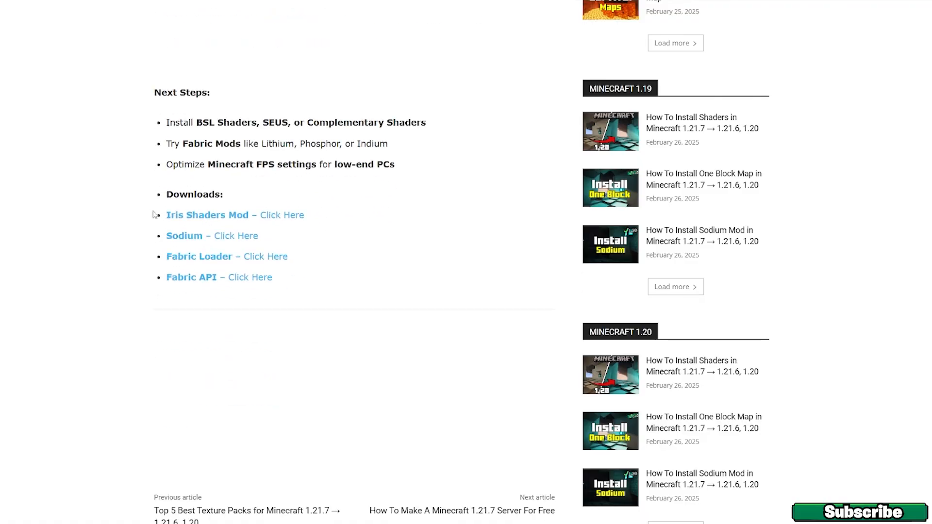
{"action": "scroll", "scroll_direction": "up", "scroll_amount": 3}
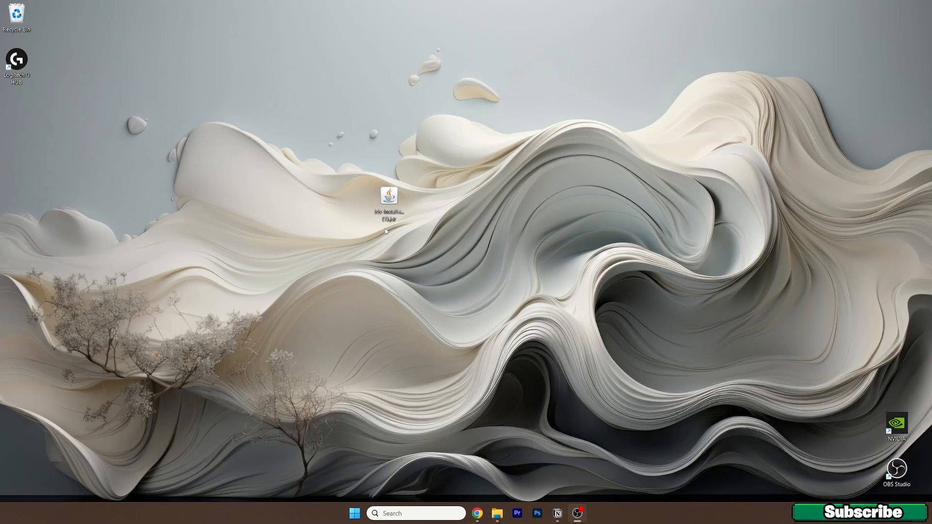
{"action": "mouse_move", "coordinate": [412, 280]}
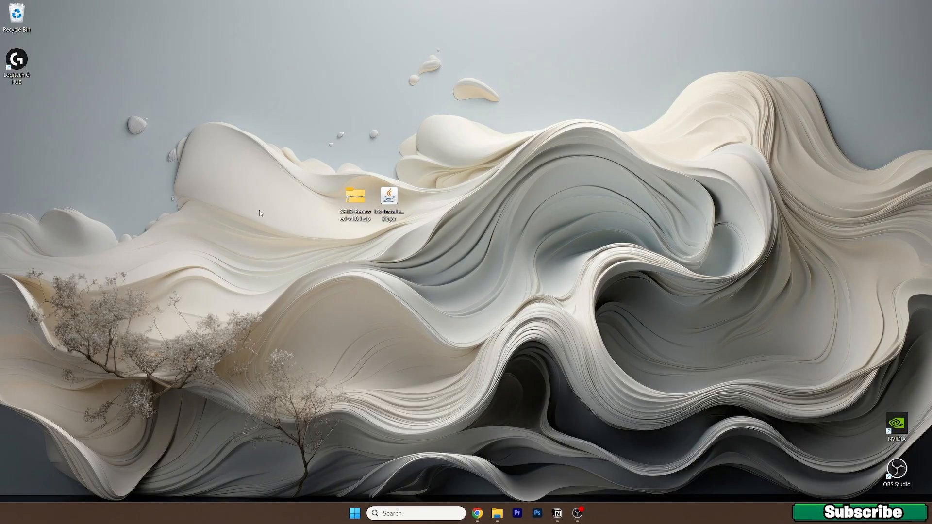
Step: Put SEUS-Renewed-v1.0.1.zip in the .minecraft shaderpacks folder via %appdata%, then close Explorer
{"action": "left_click", "coordinate": [355, 513]}
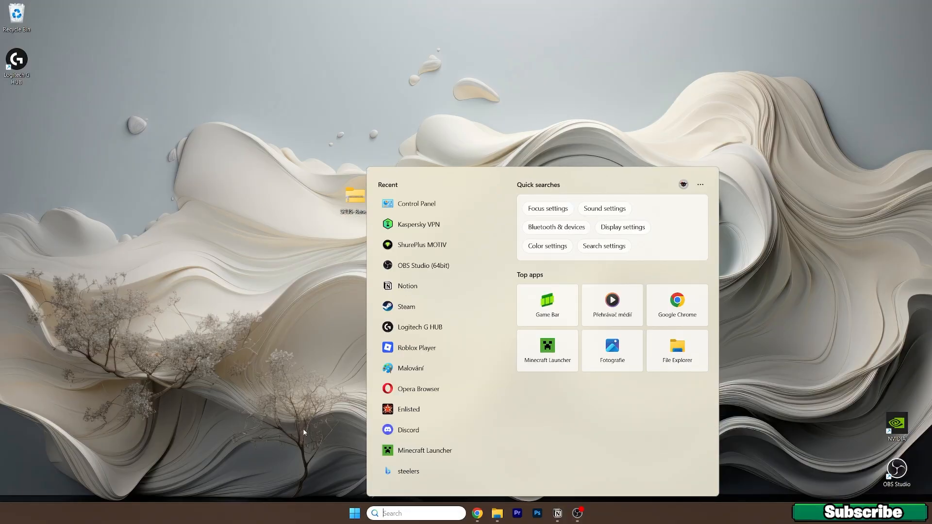
{"action": "type", "text": "%appdata%"}
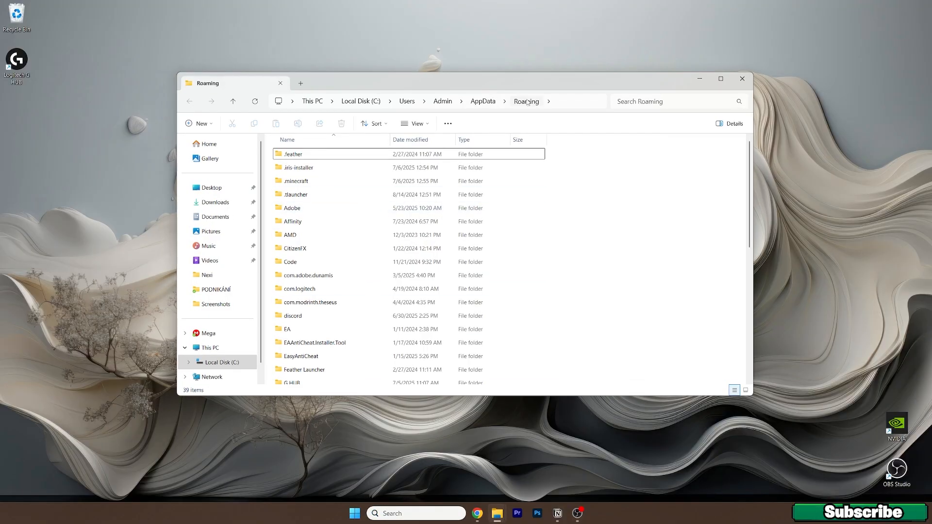
{"action": "double_click", "coordinate": [296, 181]}
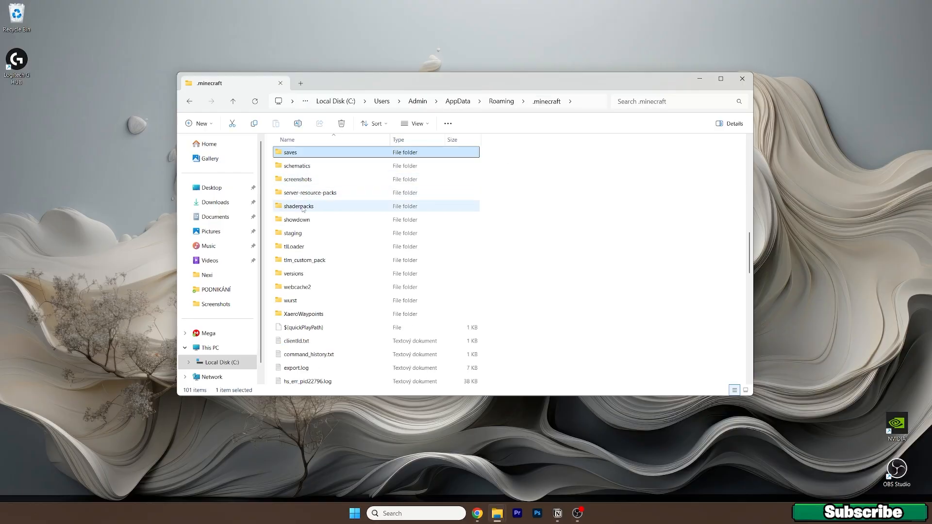
{"action": "double_click", "coordinate": [299, 206]}
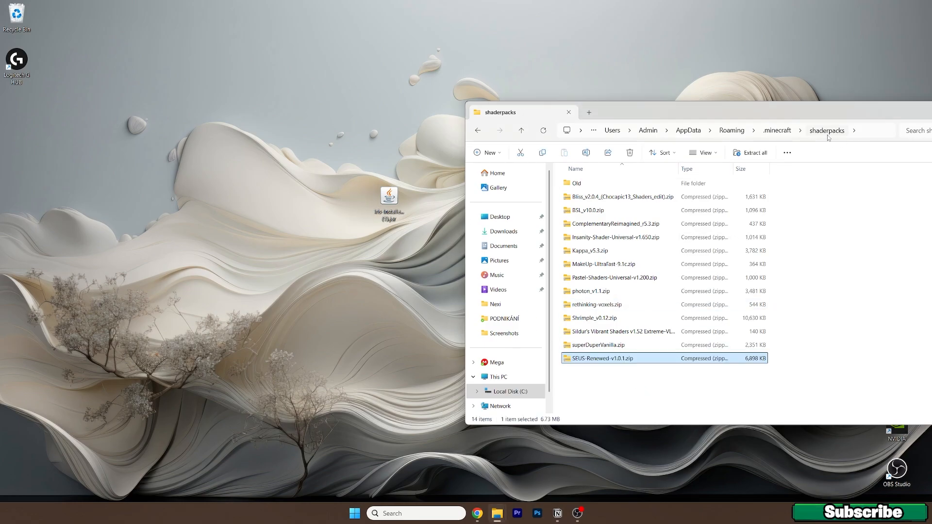
{"action": "left_click", "coordinate": [568, 111]}
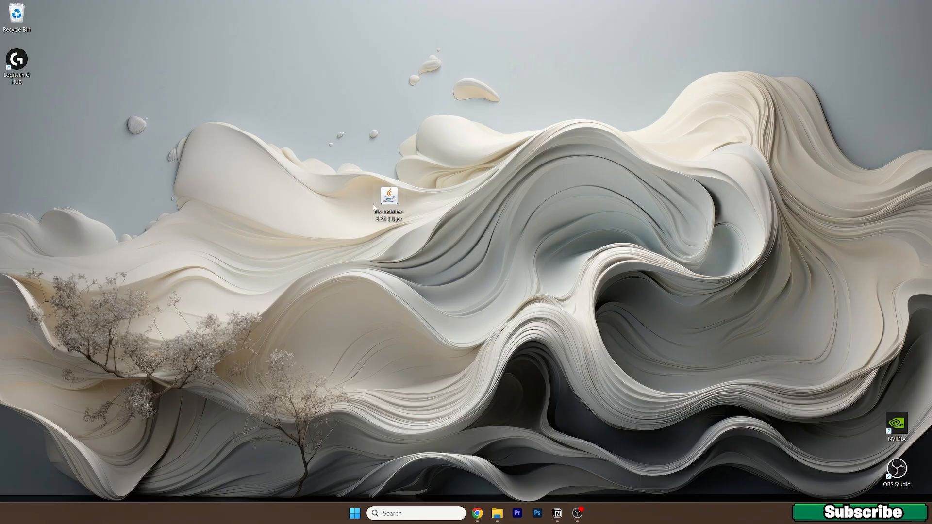
Step: Launch the Iris installer and install Iris Only for Minecraft 1.21.7
{"action": "double_click", "coordinate": [389, 199]}
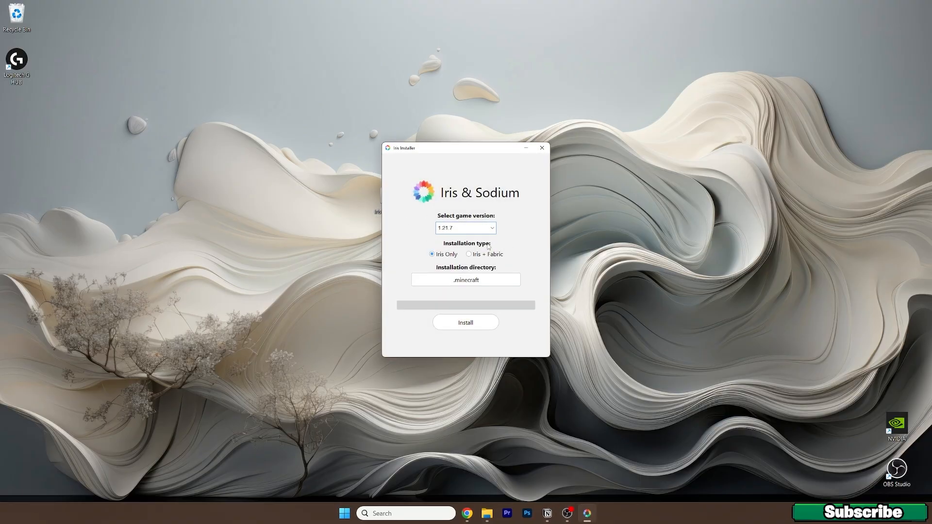
{"action": "mouse_move", "coordinate": [482, 232]}
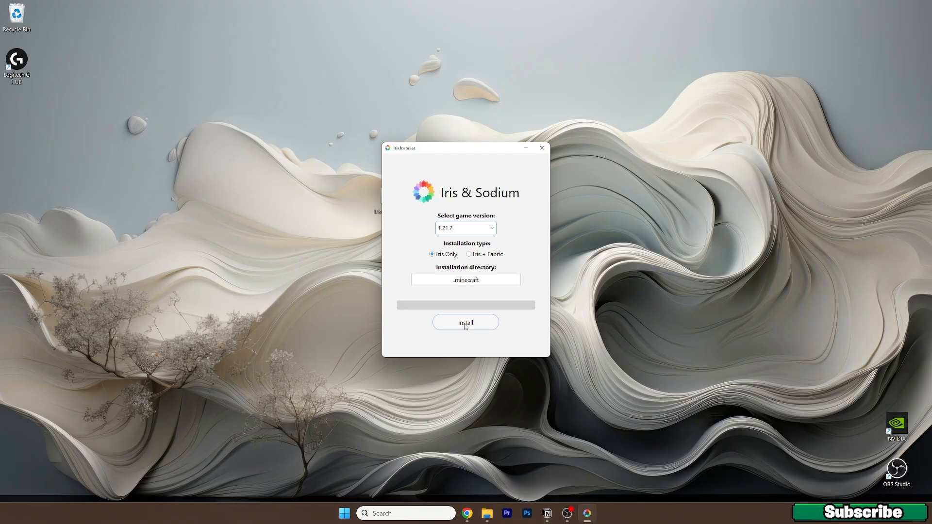
{"action": "left_click", "coordinate": [466, 323]}
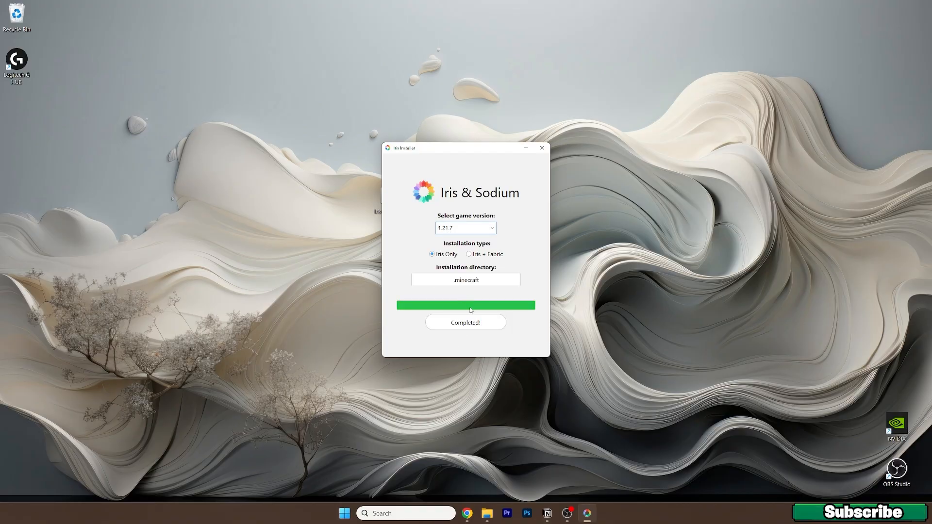
{"action": "left_click", "coordinate": [349, 513]}
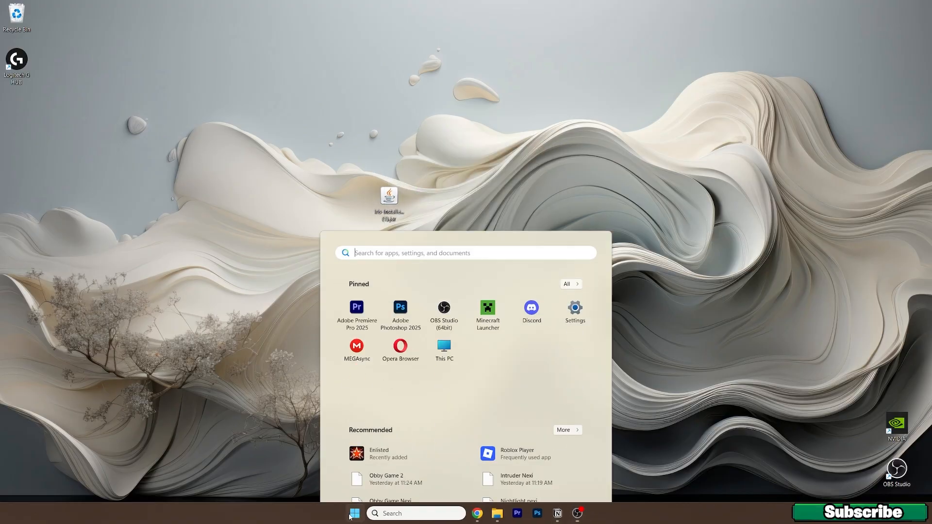
Step: Open and maximise Minecraft Launcher, then play the Iris & Sodium for 1.21.7 profile
{"action": "left_click", "coordinate": [487, 307]}
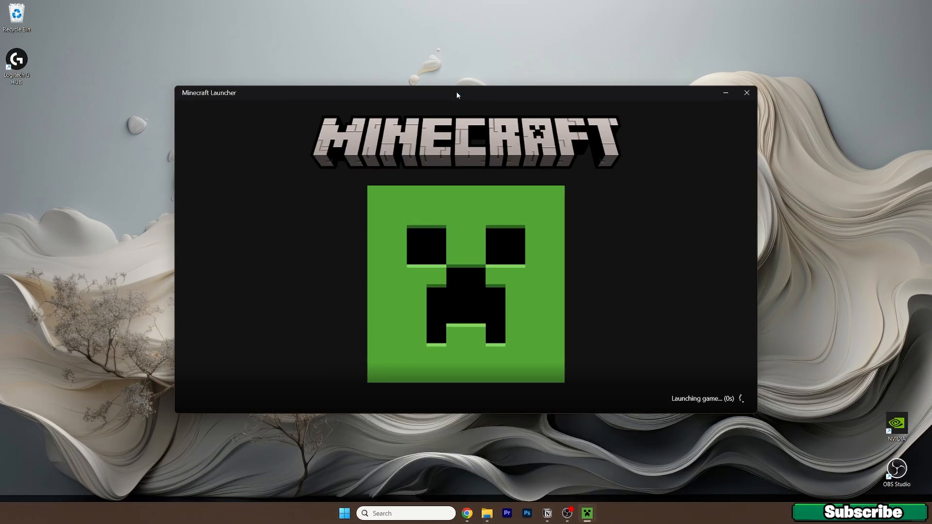
{"action": "left_click", "coordinate": [747, 93]}
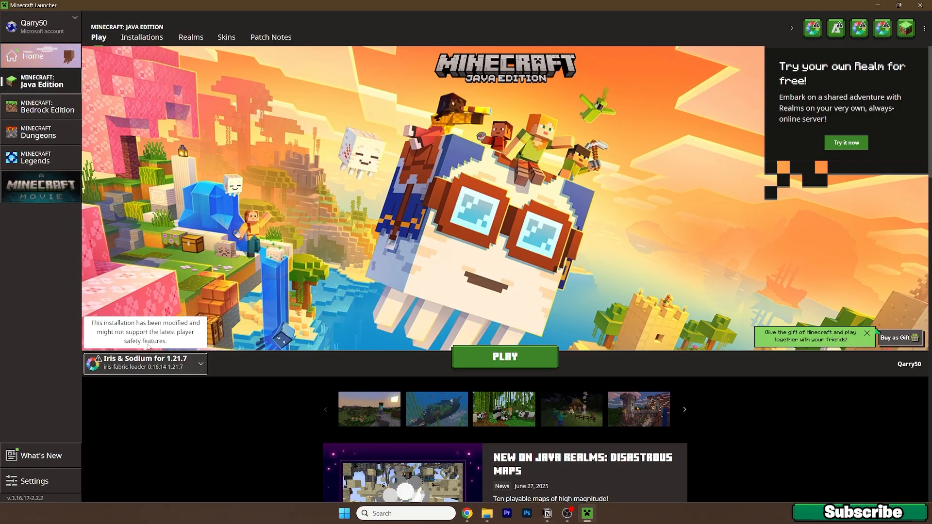
{"action": "mouse_move", "coordinate": [525, 292]}
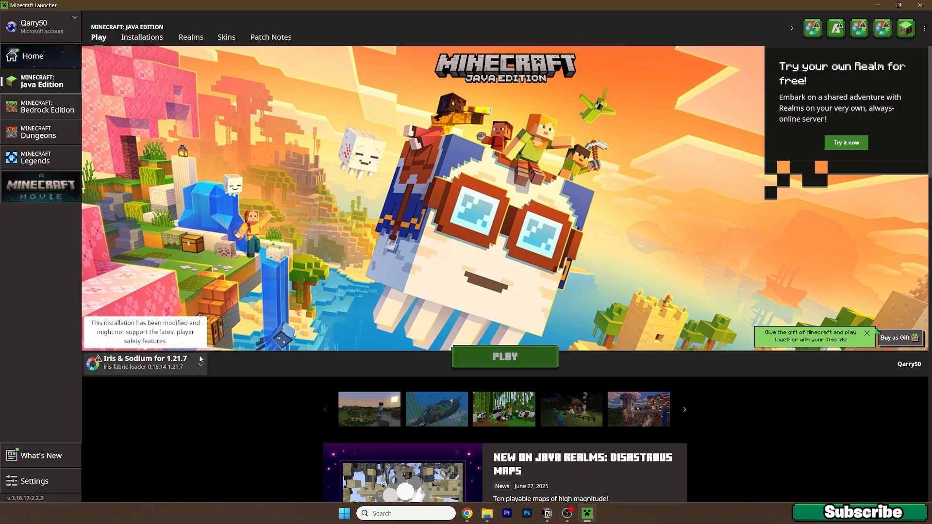
{"action": "left_click", "coordinate": [505, 357]}
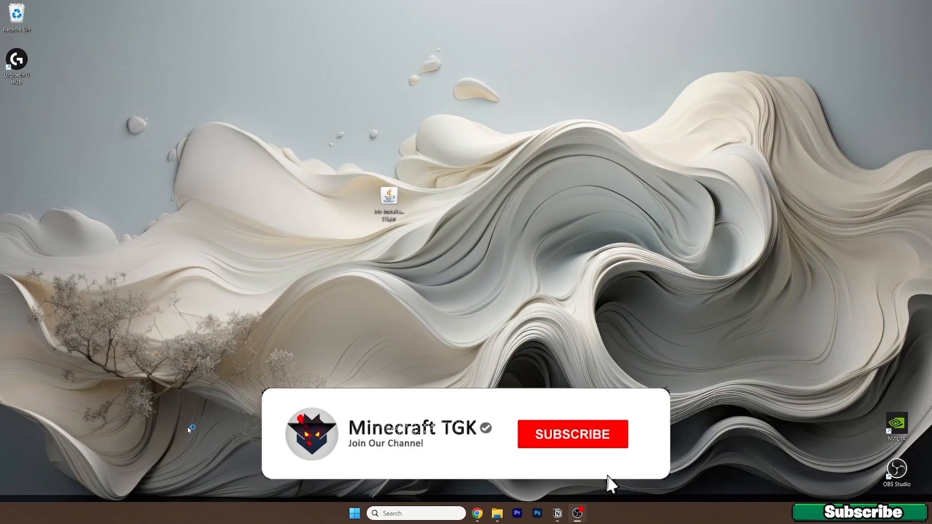
{"action": "left_click", "coordinate": [572, 434]}
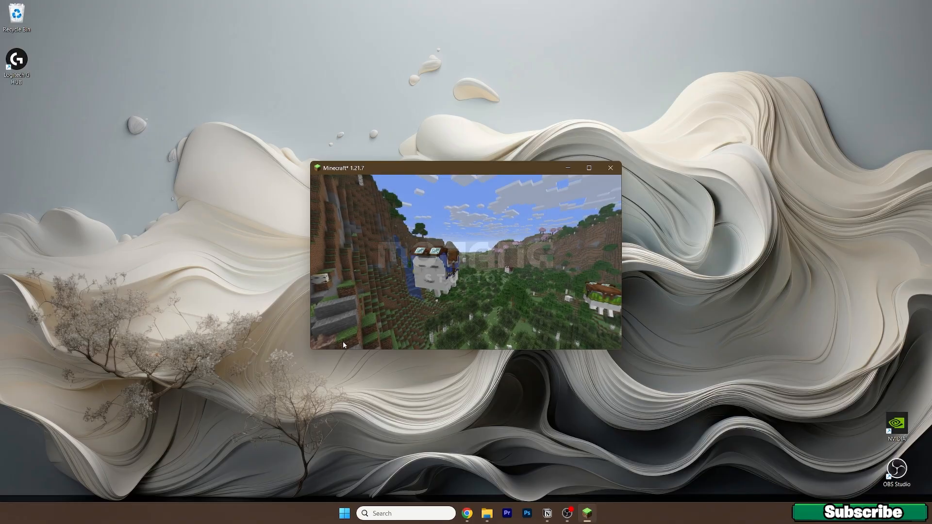
Step: Maximise the Minecraft window and load a world from Singleplayer
{"action": "left_click", "coordinate": [589, 168]}
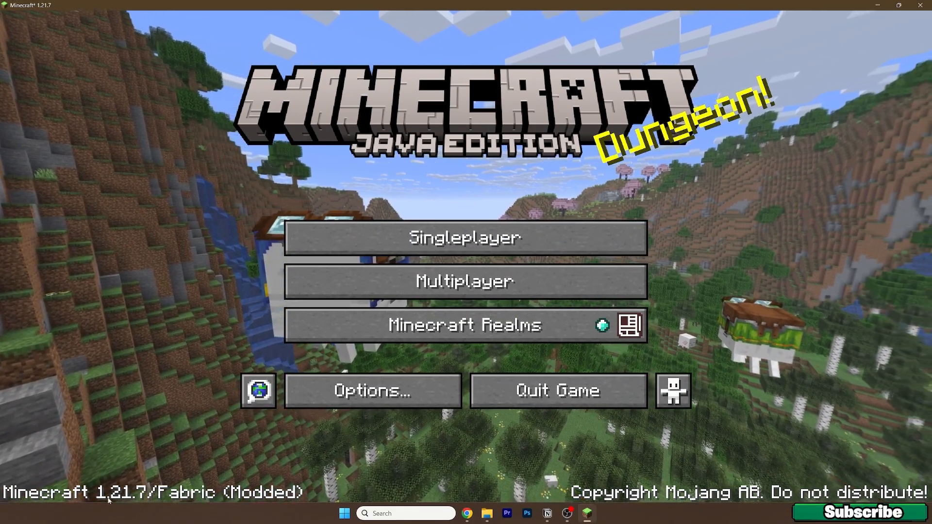
{"action": "left_click", "coordinate": [466, 237]}
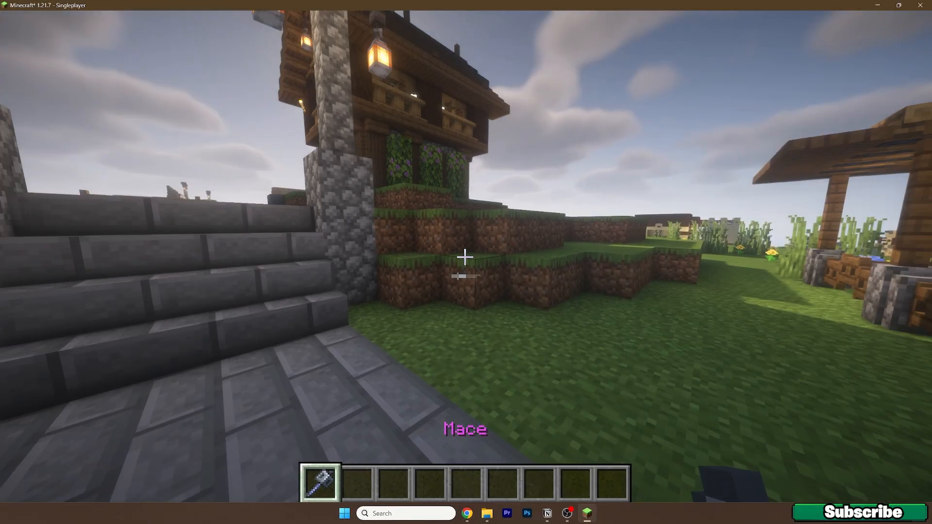
{"action": "key", "text": "Escape"}
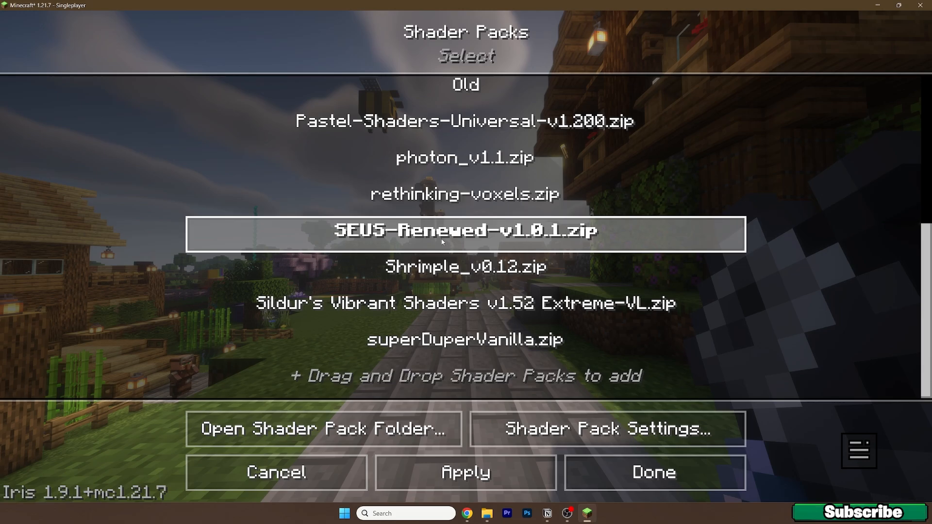
Step: Select SEUS-Renewed-v1.0.1.zip in Shader Packs and apply it
{"action": "left_click", "coordinate": [465, 231]}
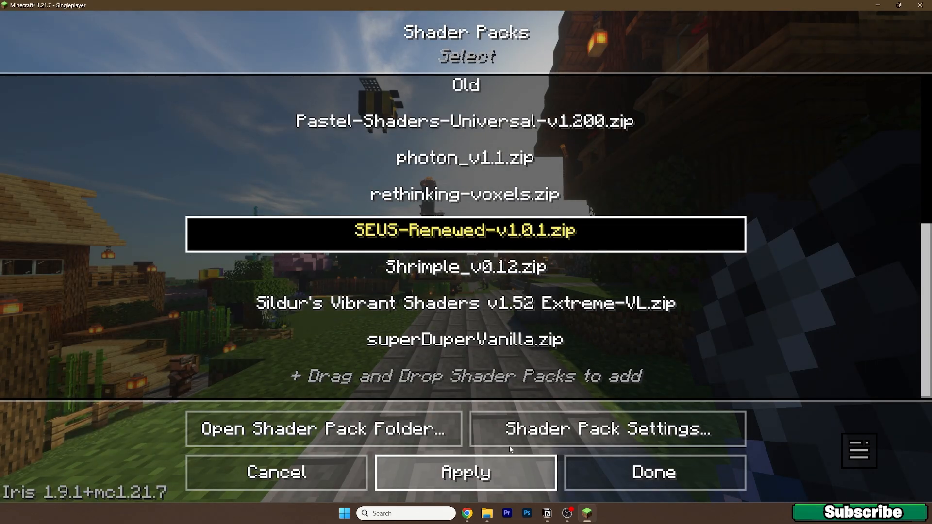
{"action": "left_click", "coordinate": [652, 472]}
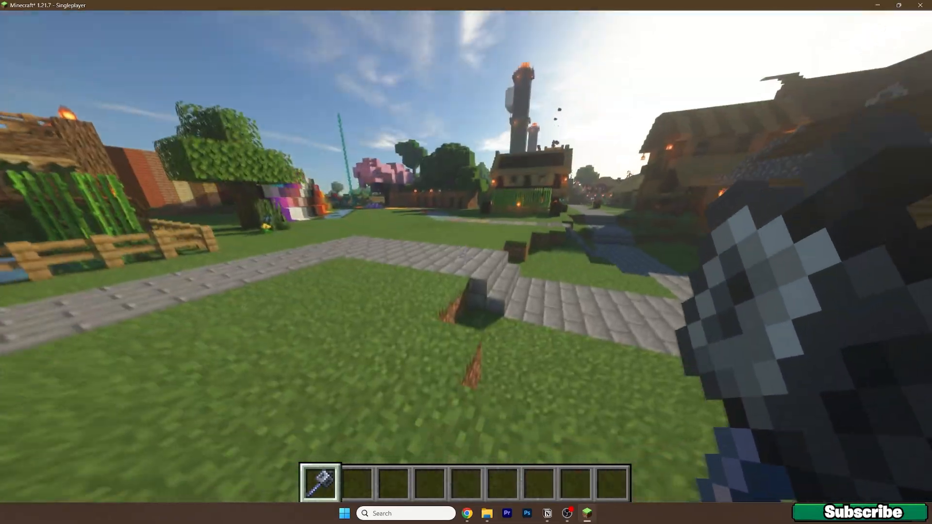
{"action": "mouse_move", "coordinate": [466, 256]}
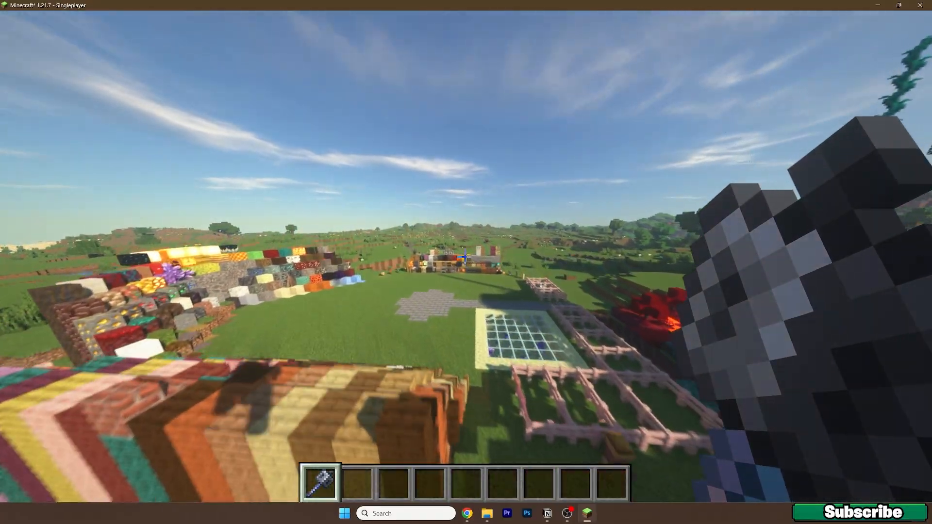
{"action": "key", "text": "F3"}
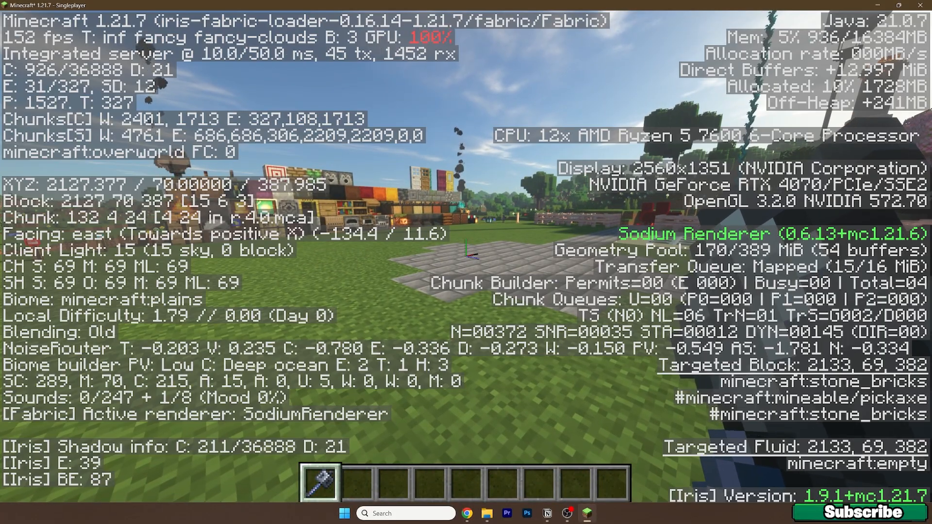
{"action": "key", "text": "F3"}
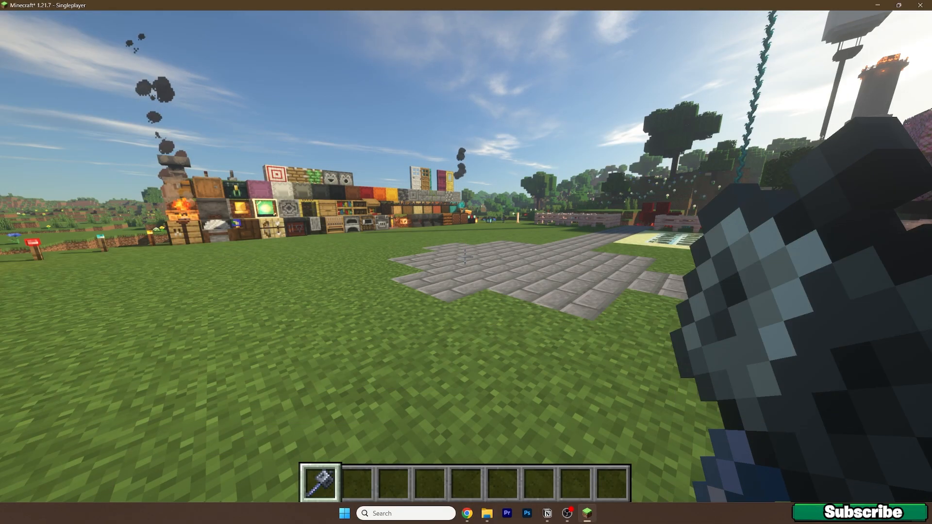
{"action": "mouse_move", "coordinate": [466, 257]}
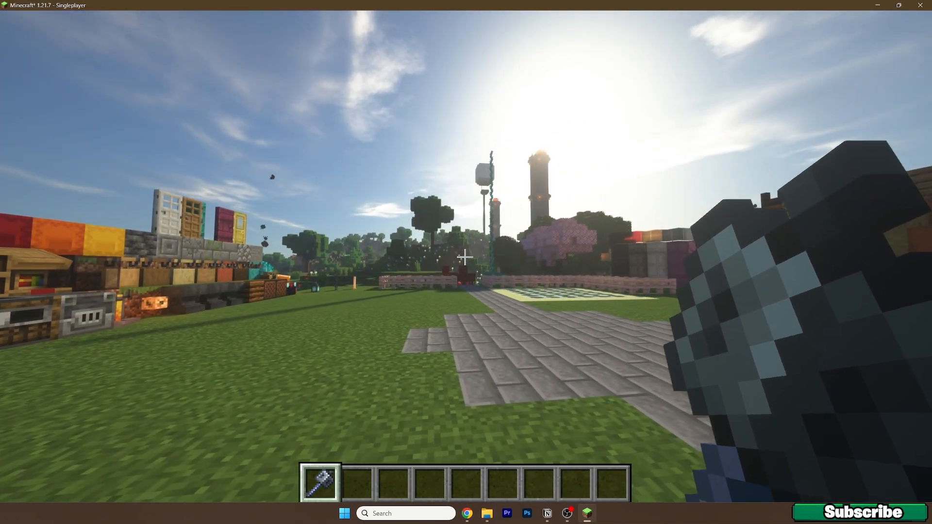
{"action": "mouse_move", "coordinate": [466, 257]}
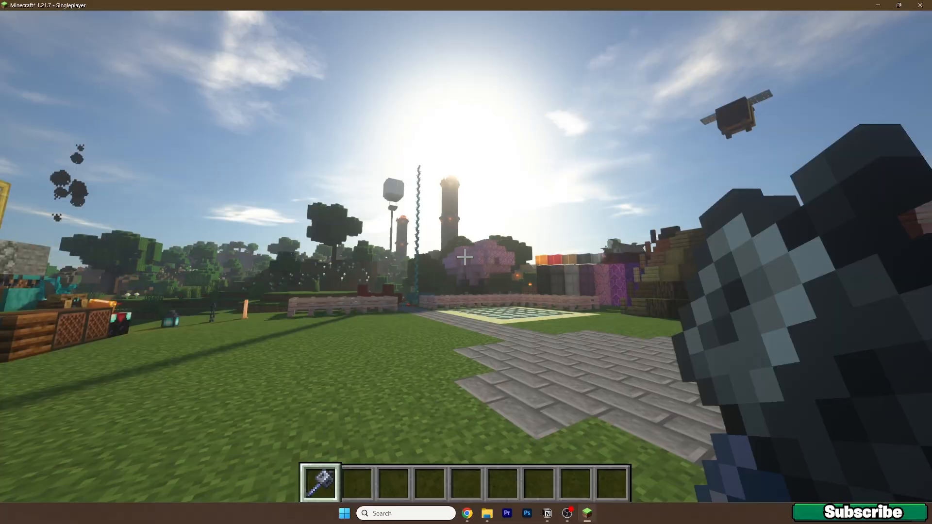